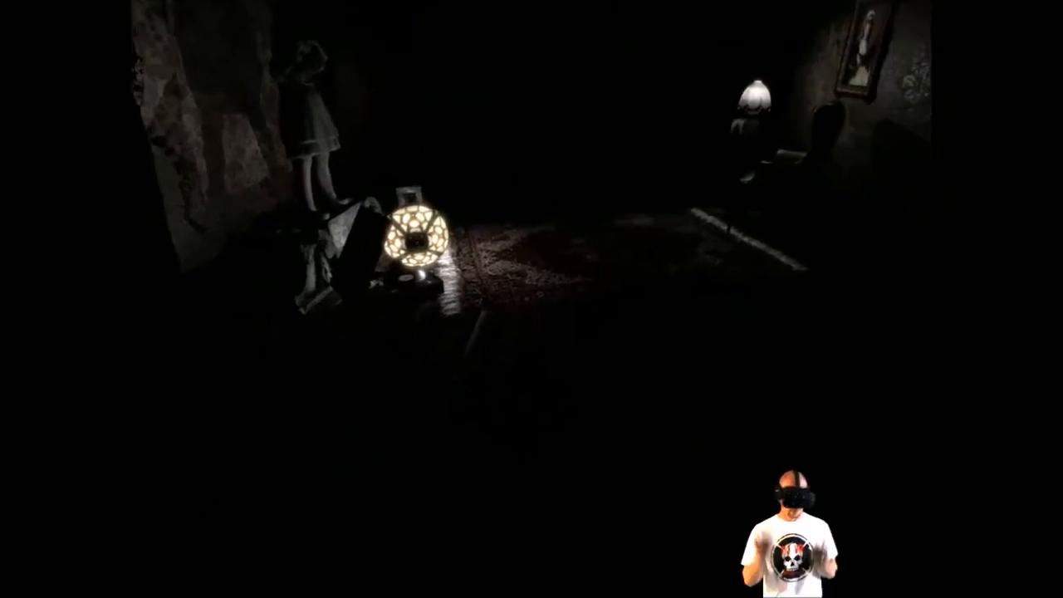
mouse_move(532, 299)
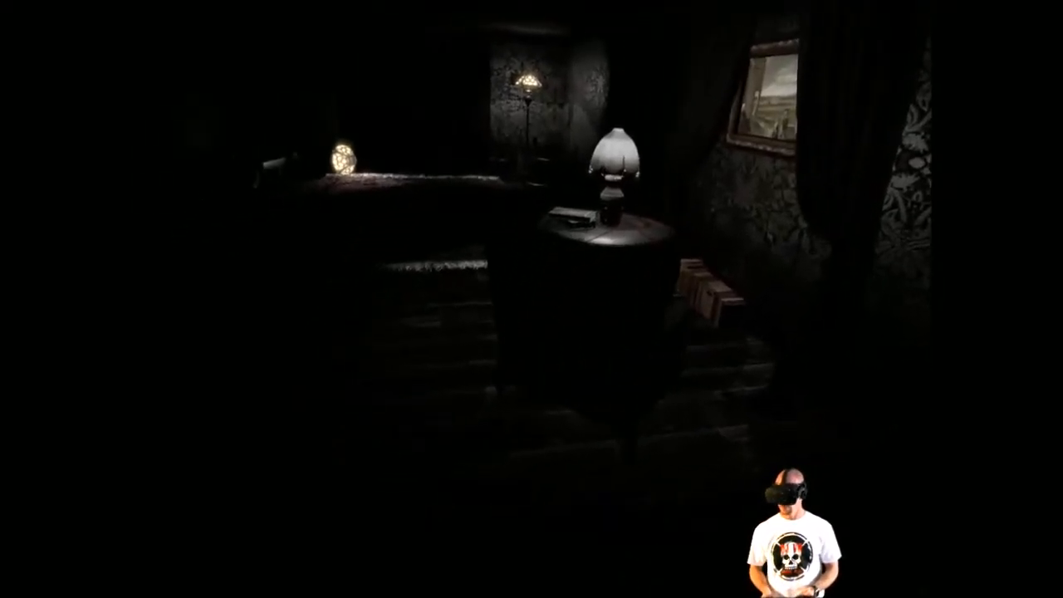
mouse_move(531, 299)
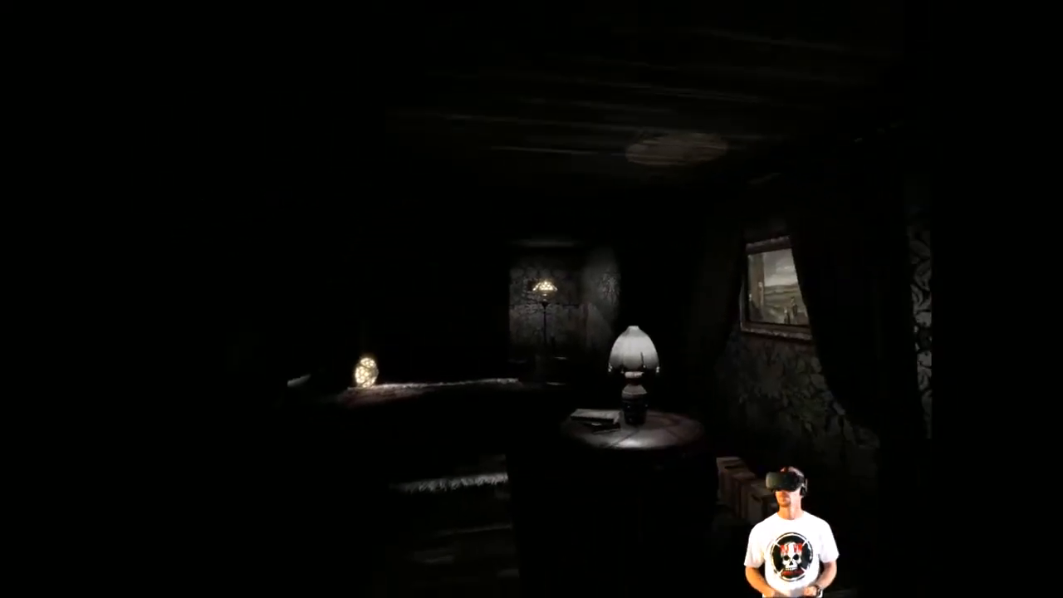